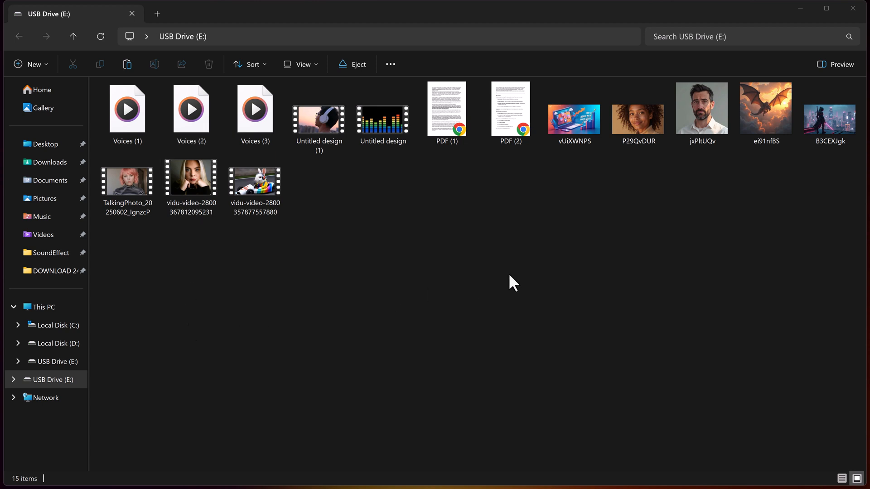
# Browse the USB Drive (E:) contents with its 15 files in File Explorer
pyautogui.click(191, 186)
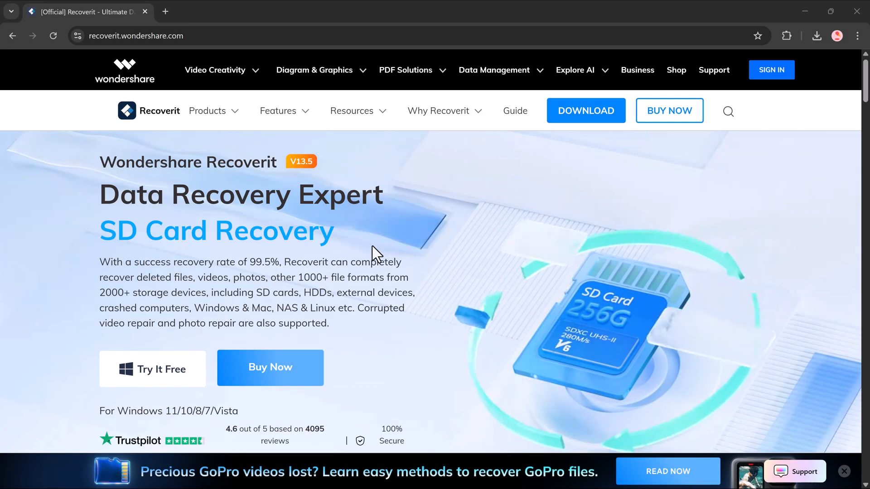
pyautogui.scroll(-3)
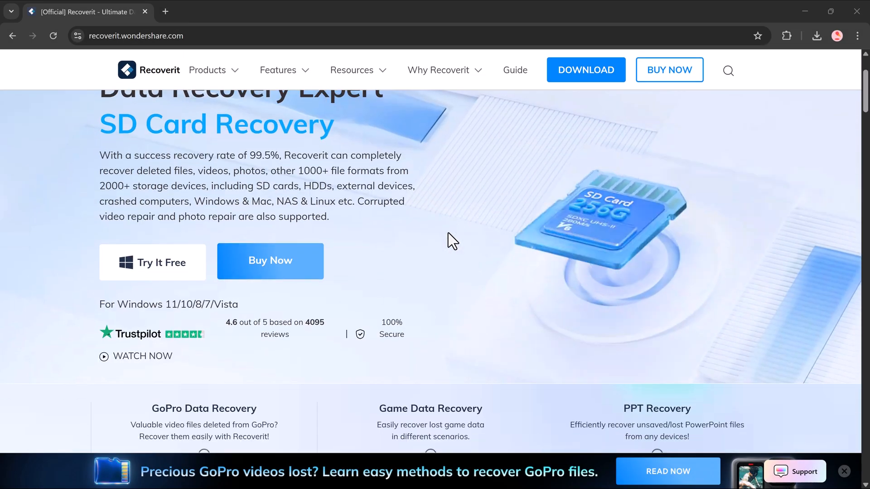
pyautogui.scroll(-3)
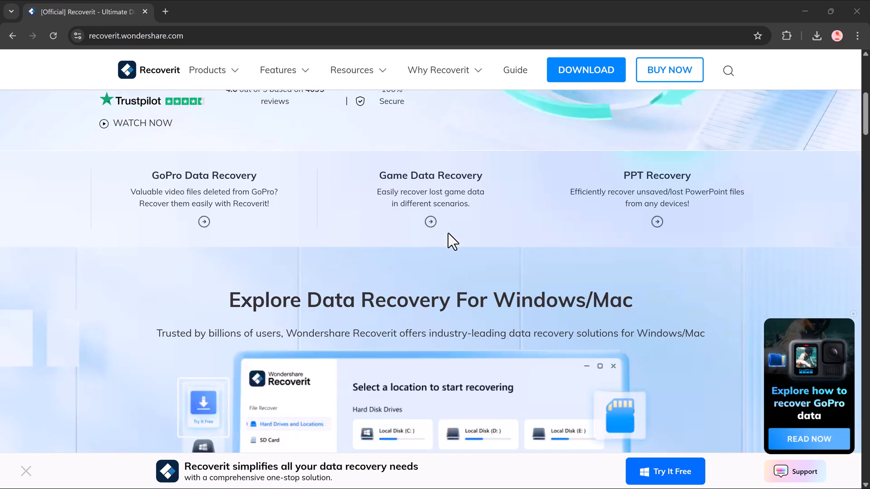
pyautogui.scroll(-3)
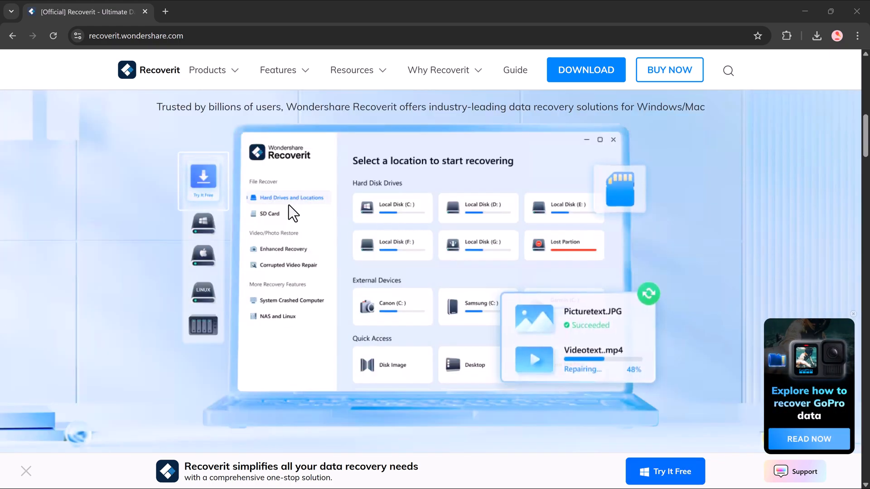
pyautogui.scroll(-3)
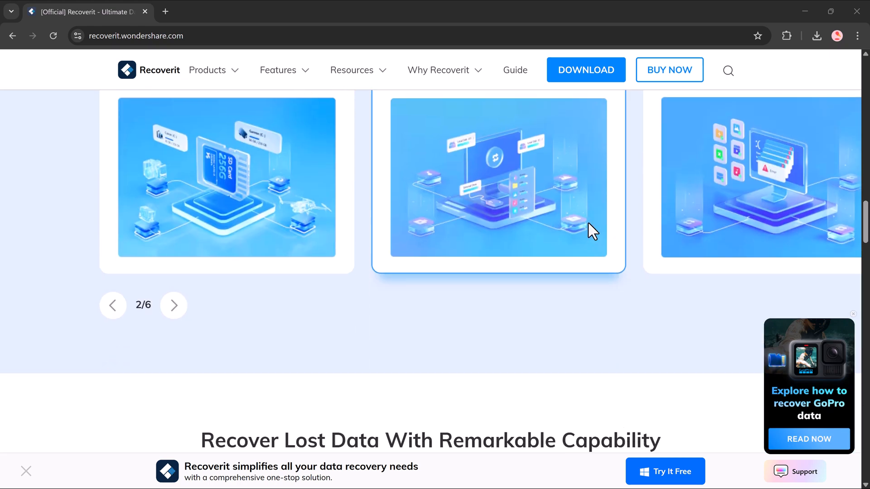
pyautogui.scroll(-3)
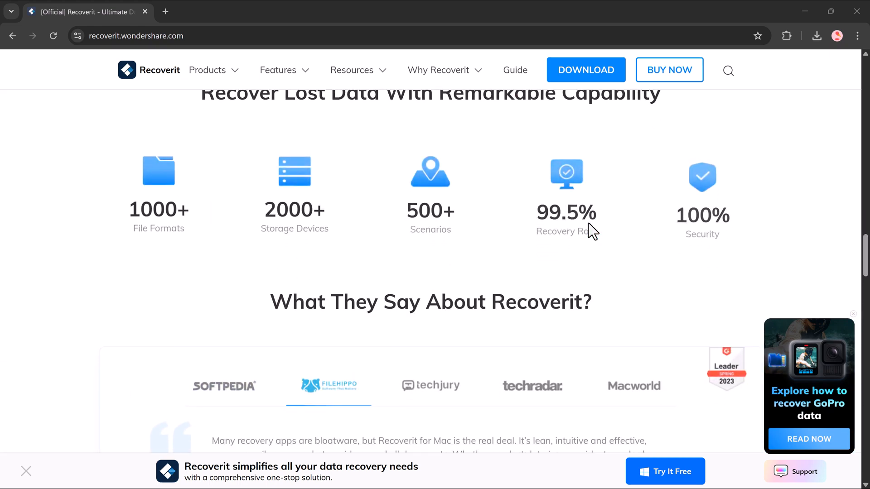
pyautogui.scroll(-3)
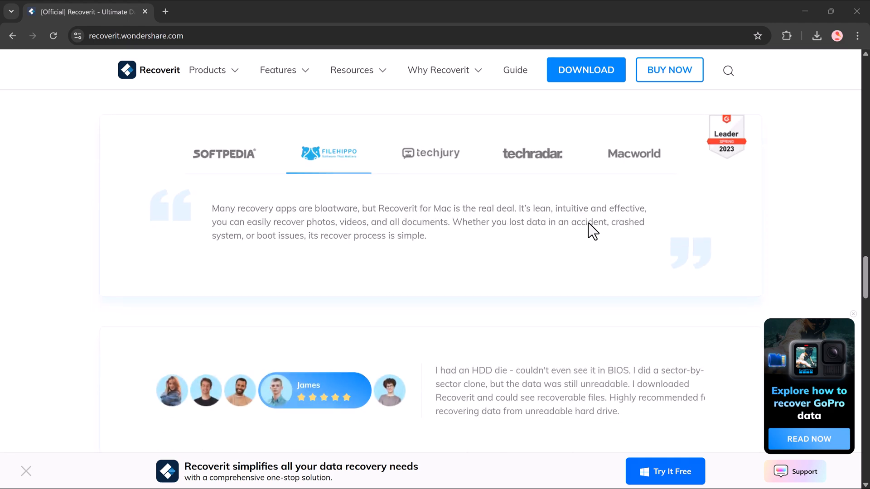
pyautogui.scroll(-3)
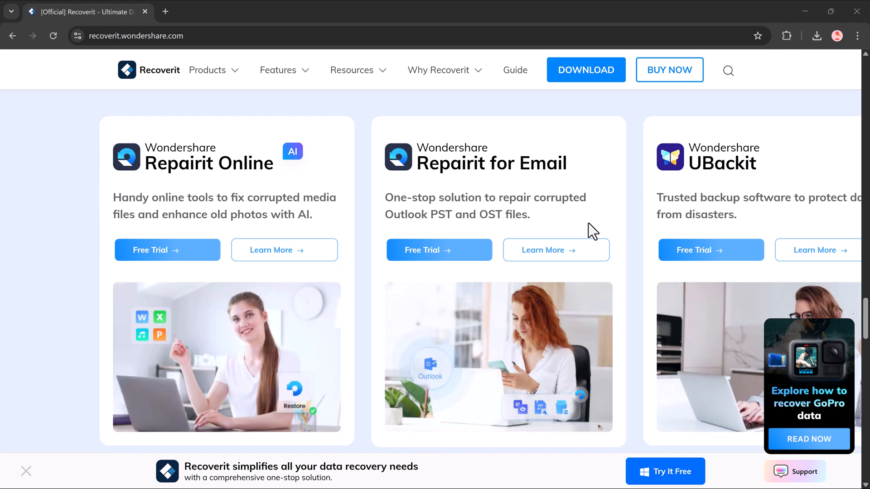
pyautogui.scroll(-3)
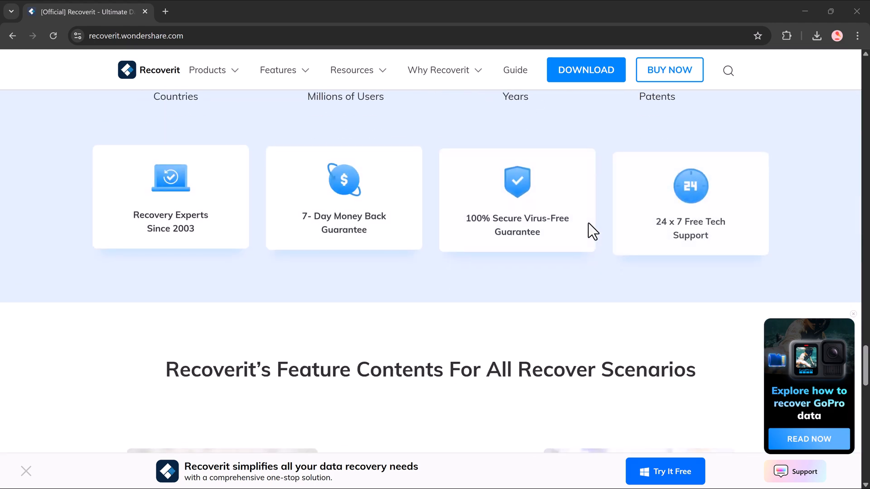
pyautogui.scroll(-3)
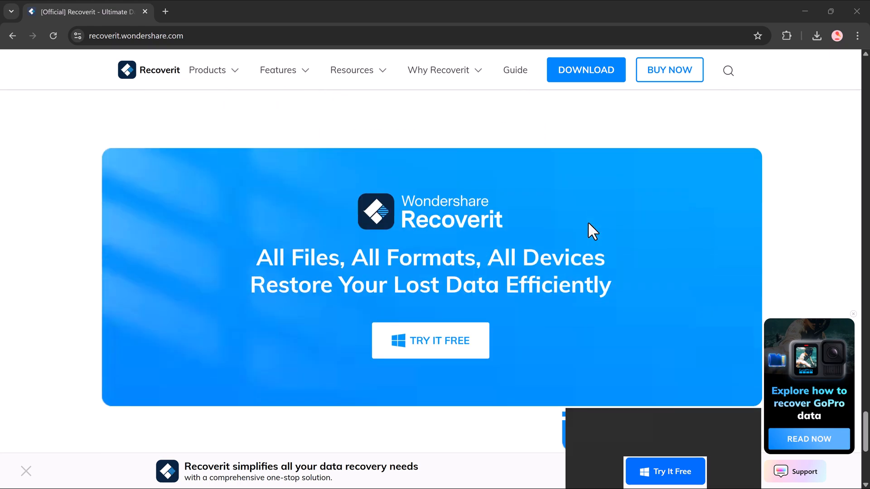
pyautogui.scroll(-3)
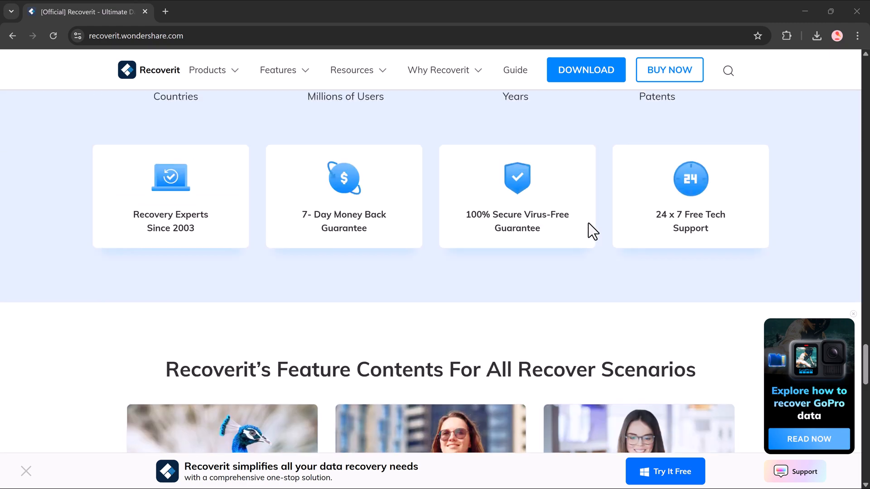
pyautogui.scroll(-3)
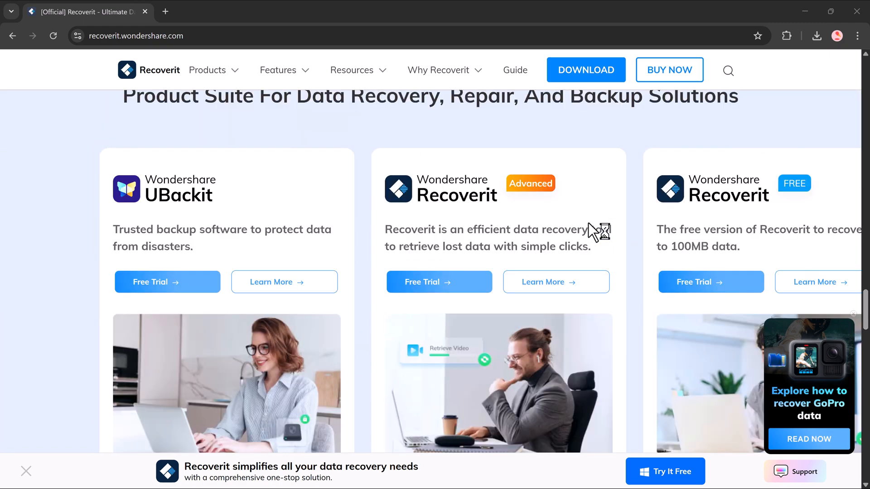
pyautogui.scroll(-3)
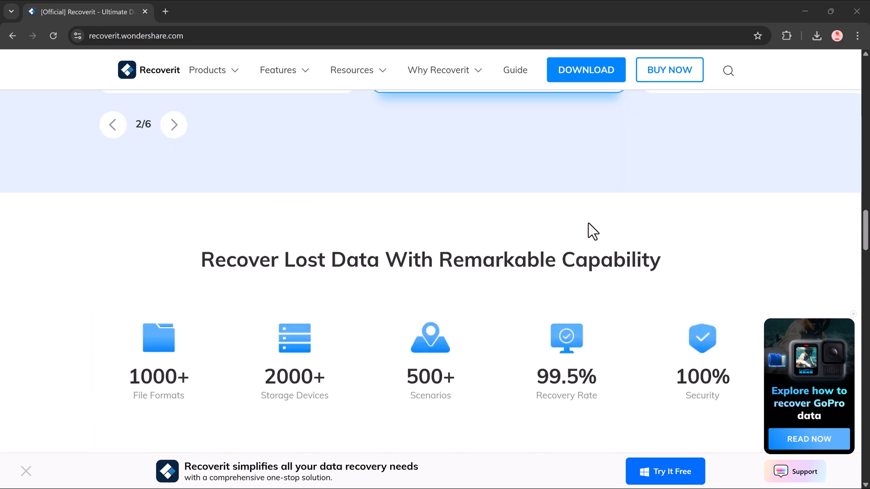
pyautogui.scroll(-3)
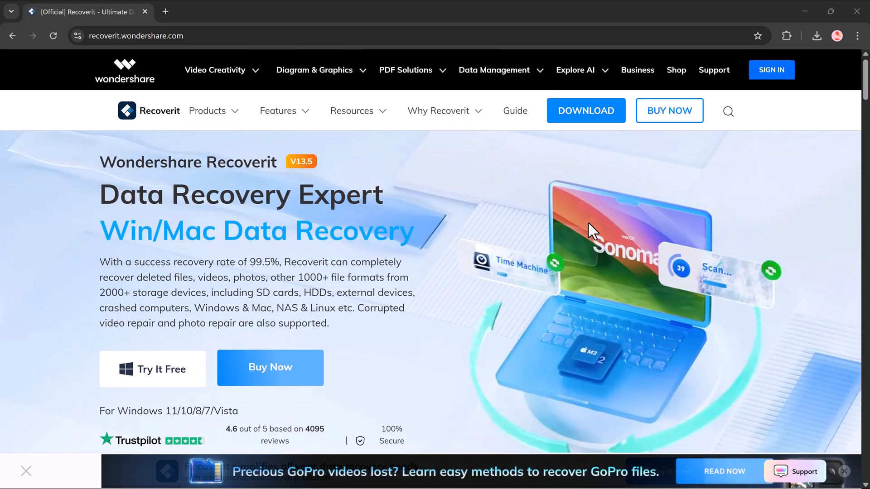
pyautogui.click(164, 369)
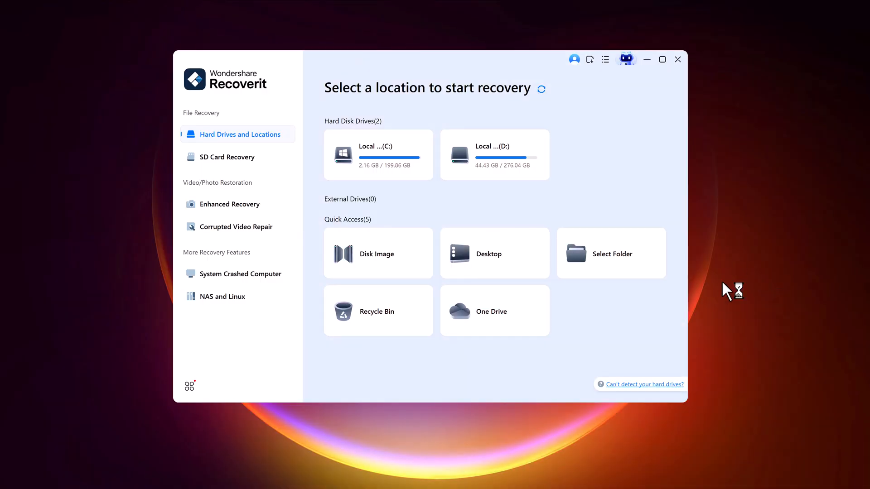
pyautogui.moveTo(504, 109)
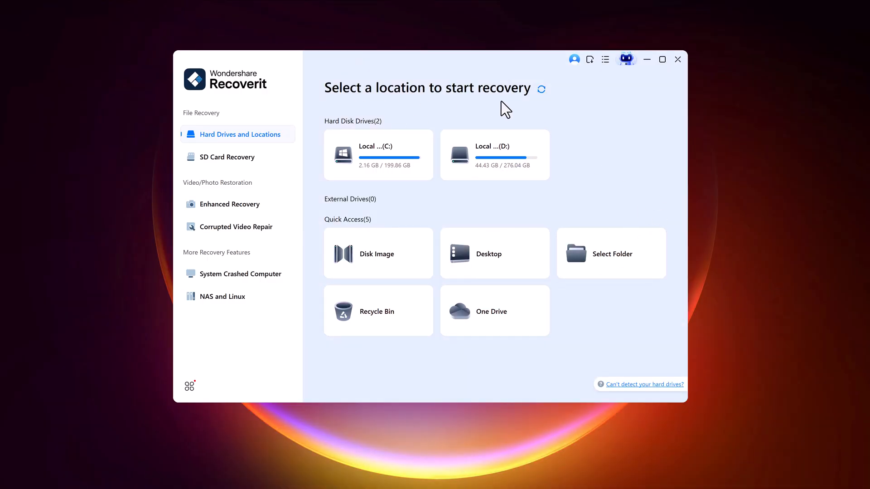
pyautogui.moveTo(494, 154)
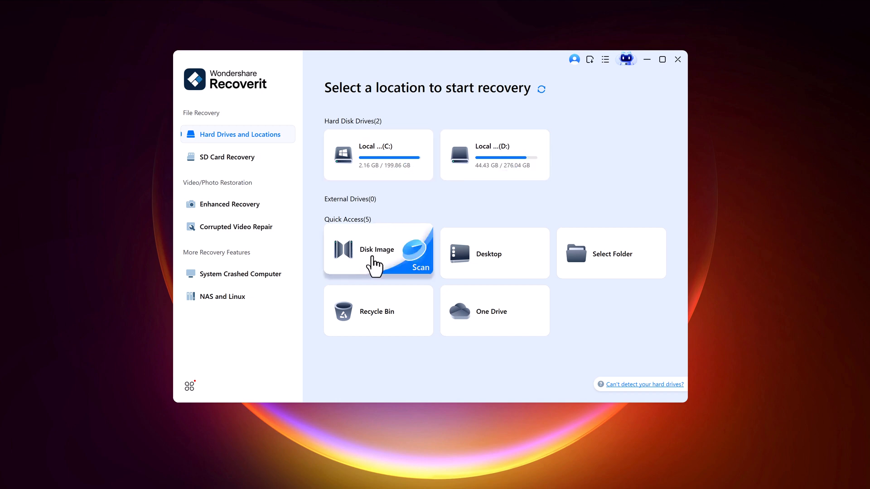
pyautogui.moveTo(509, 266)
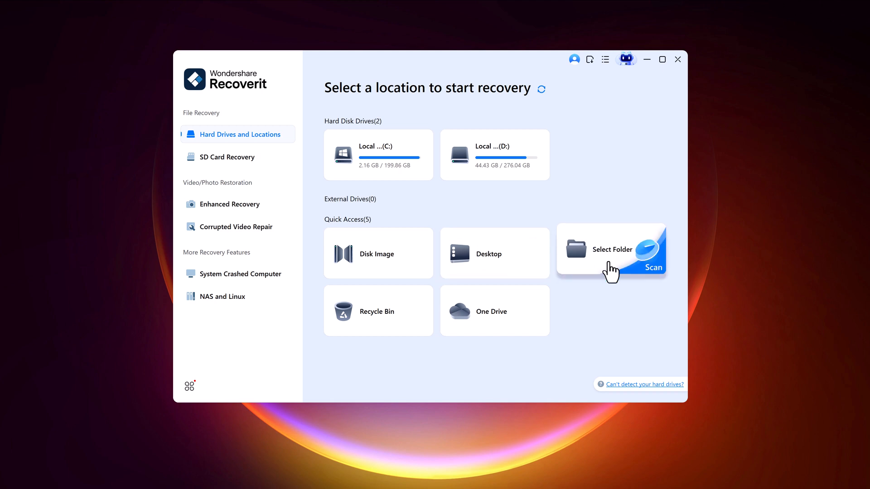
pyautogui.moveTo(391, 332)
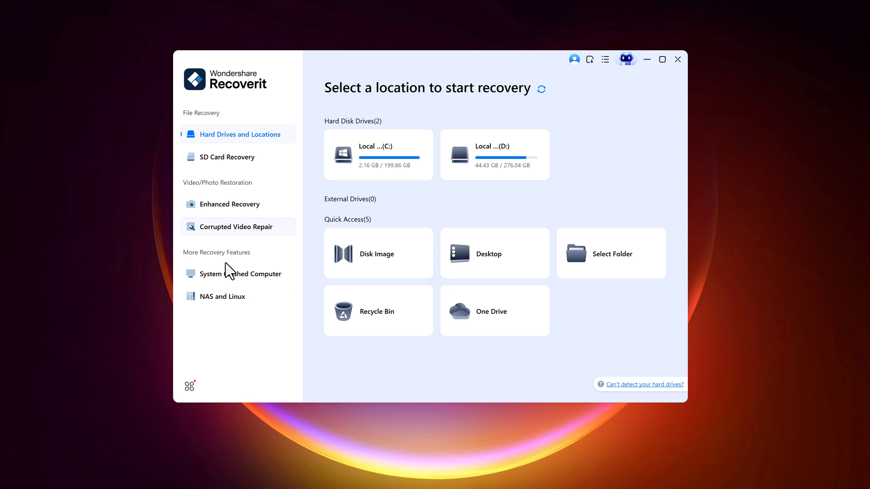
pyautogui.moveTo(228, 276)
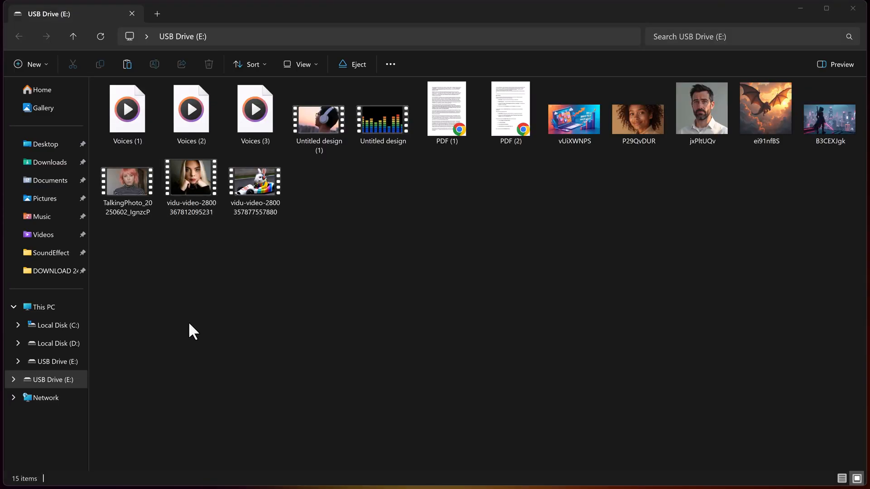
pyautogui.click(191, 186)
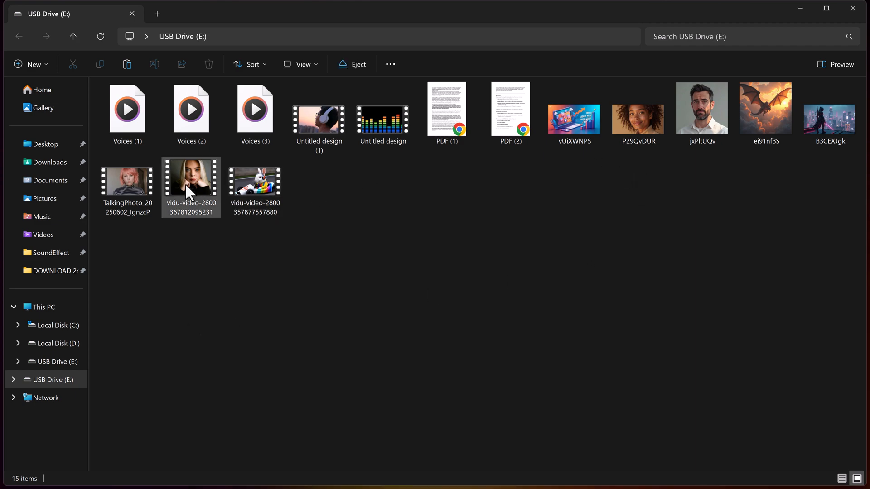
pyautogui.doubleClick(192, 188)
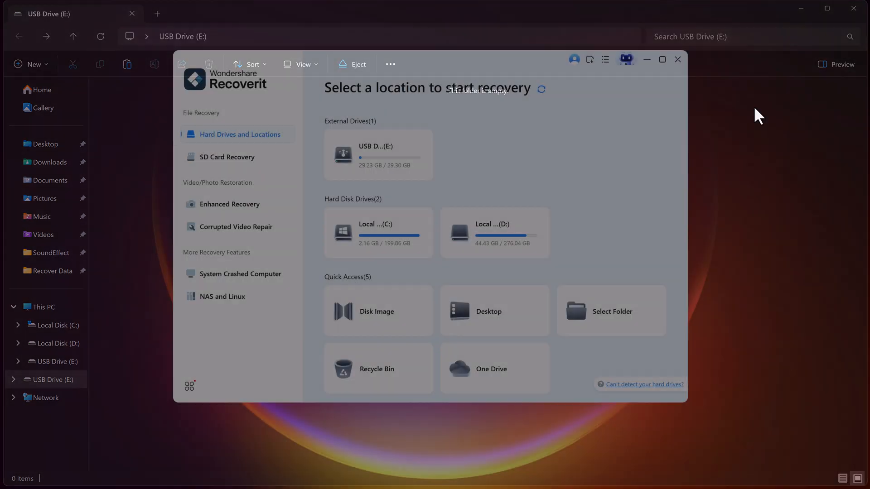
pyautogui.moveTo(369, 153)
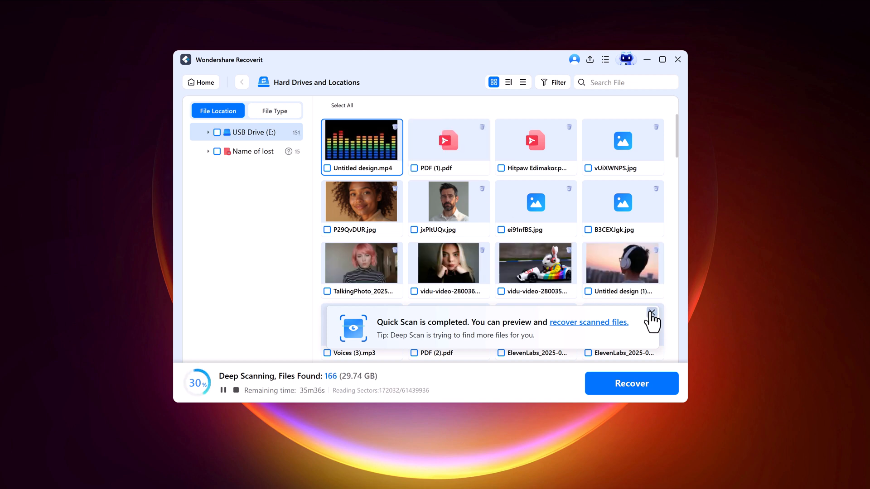
# Dismiss the quick scan notice and mark wanted USB photos and videos, reaching seven selected files
pyautogui.click(653, 312)
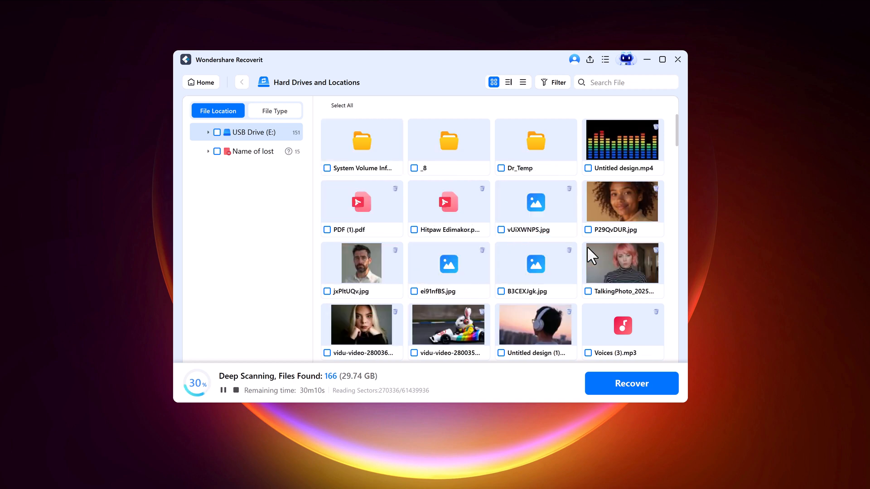
pyautogui.moveTo(280, 252)
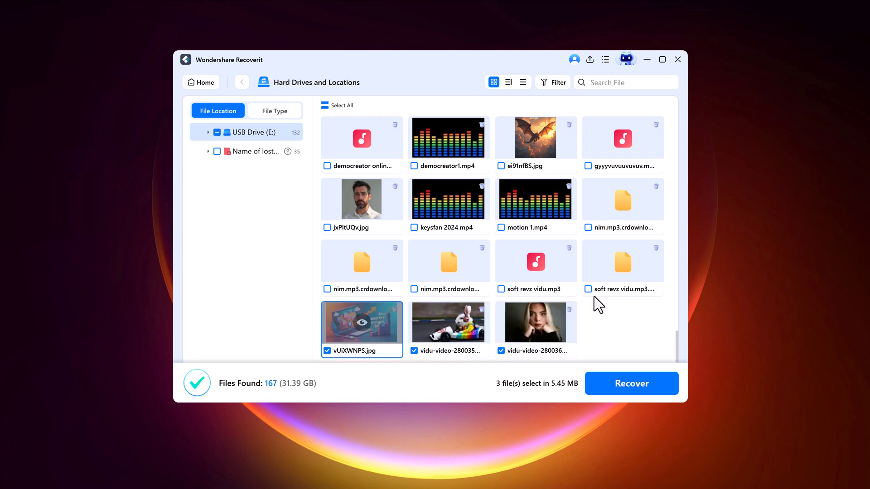
pyautogui.click(500, 227)
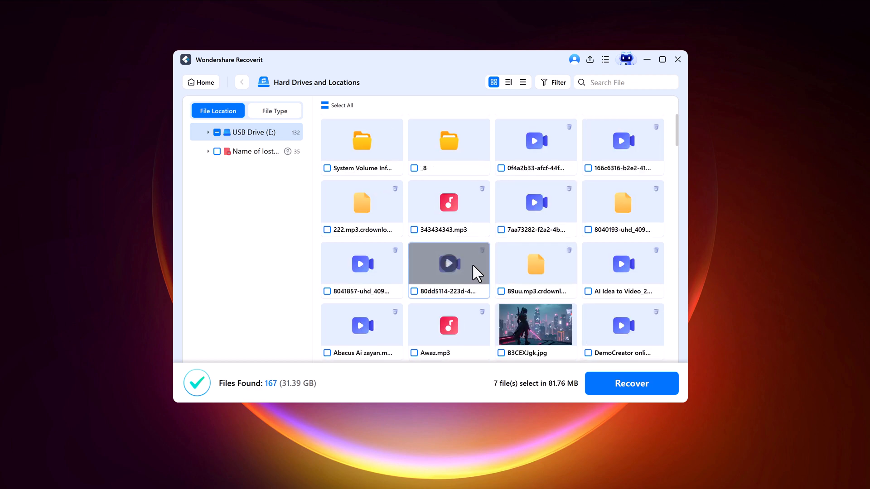
pyautogui.click(274, 111)
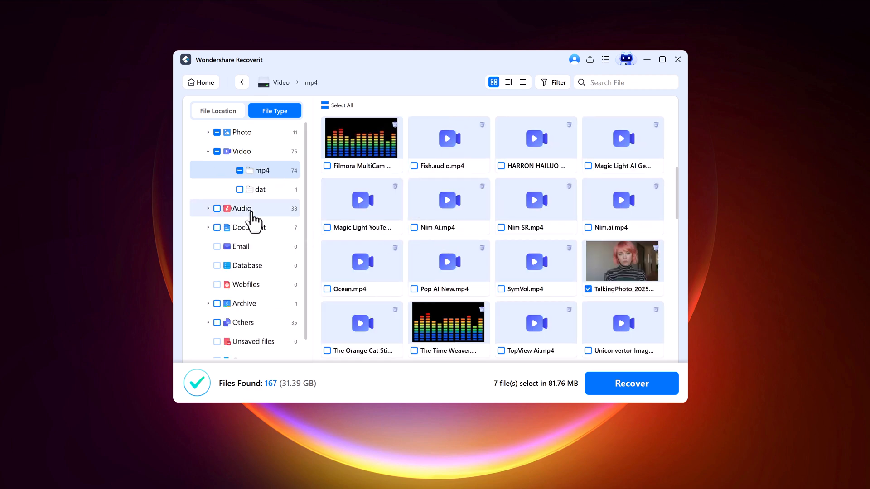
# Browse the found mp4 videos under the Video category, then return to the drive location list
pyautogui.click(242, 227)
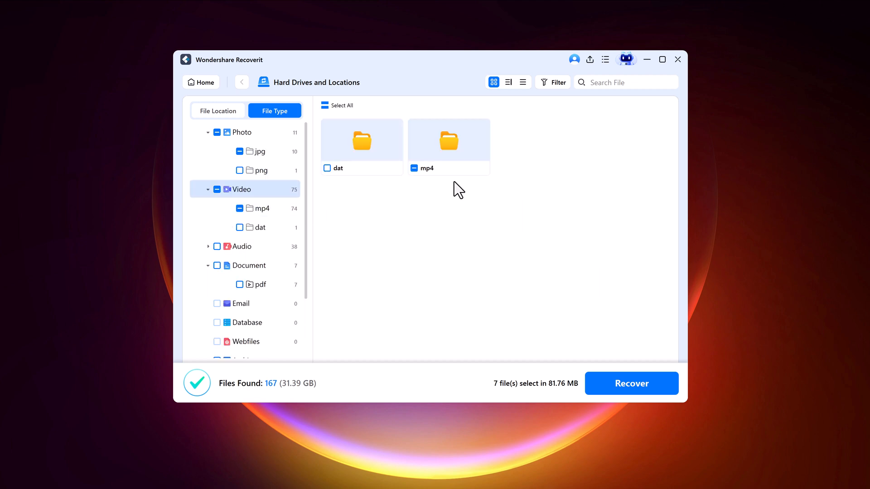
pyautogui.click(449, 139)
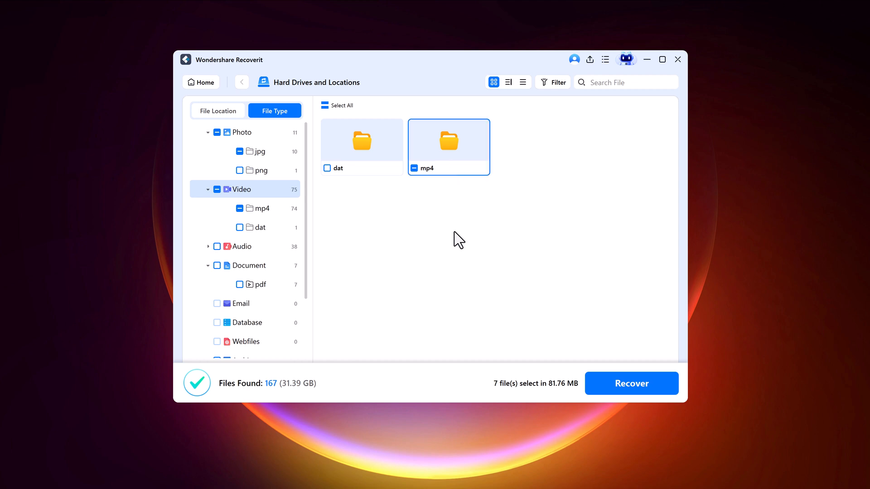
pyautogui.doubleClick(448, 141)
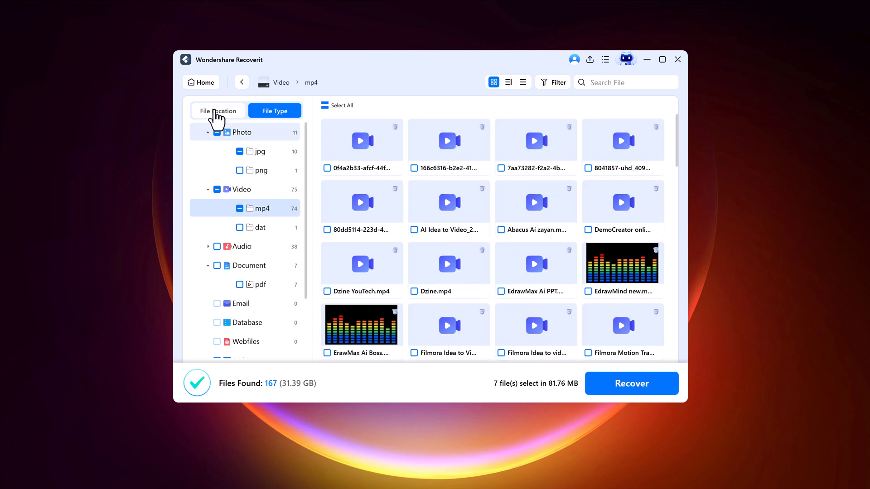
pyautogui.click(217, 110)
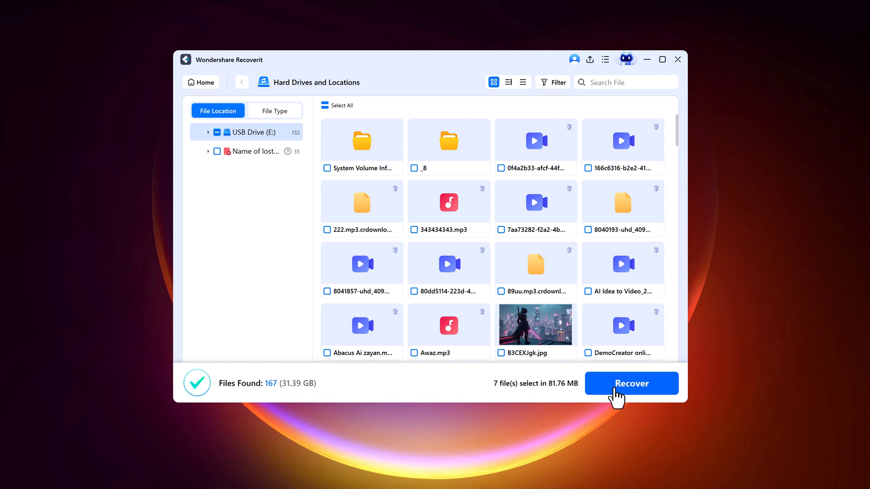
# Recover the seven selected files to Local Disk (D:) as the destination
pyautogui.click(630, 384)
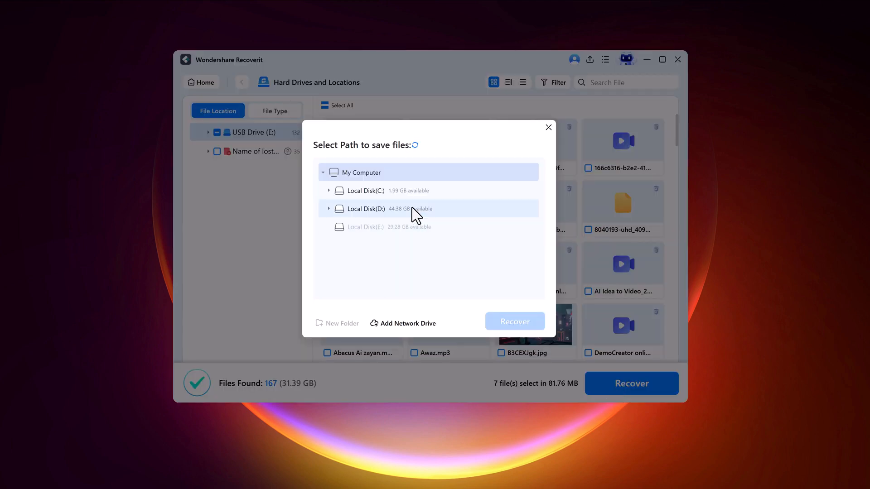
pyautogui.click(365, 209)
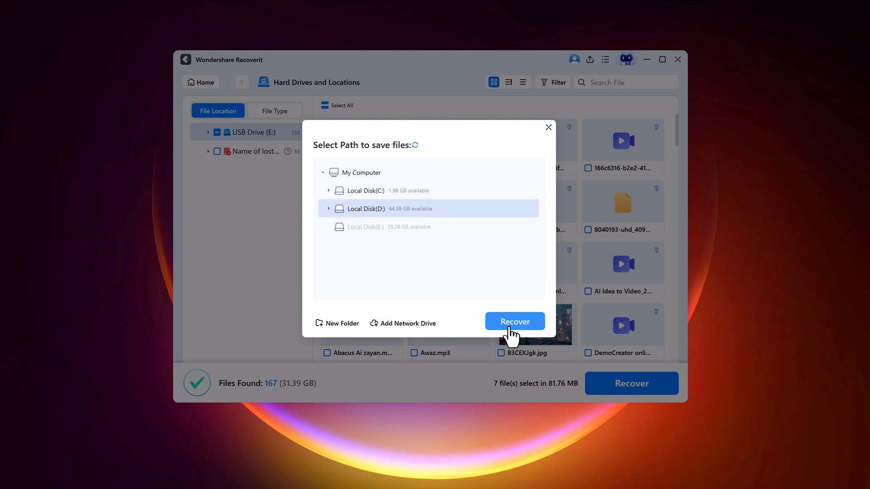
pyautogui.click(515, 322)
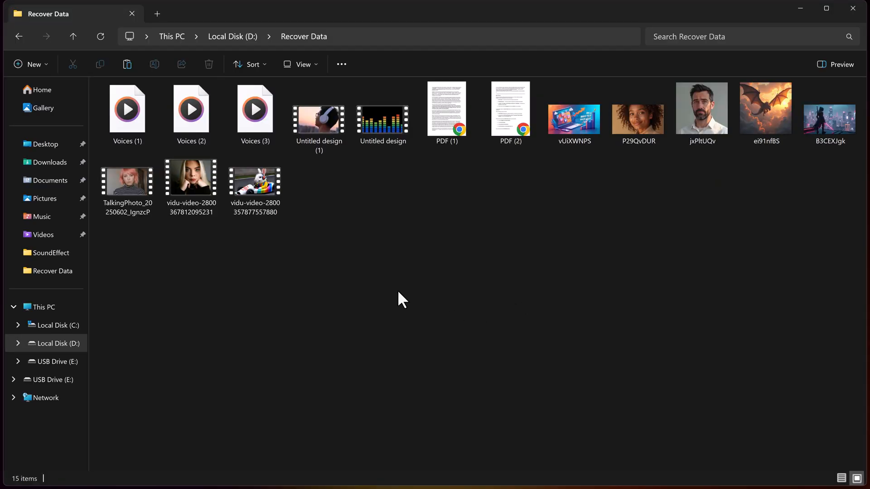
# Preview the recovered jxPltUQv and P29QvDUR photos from D:\Recover Data in WPS Photos
pyautogui.click(191, 184)
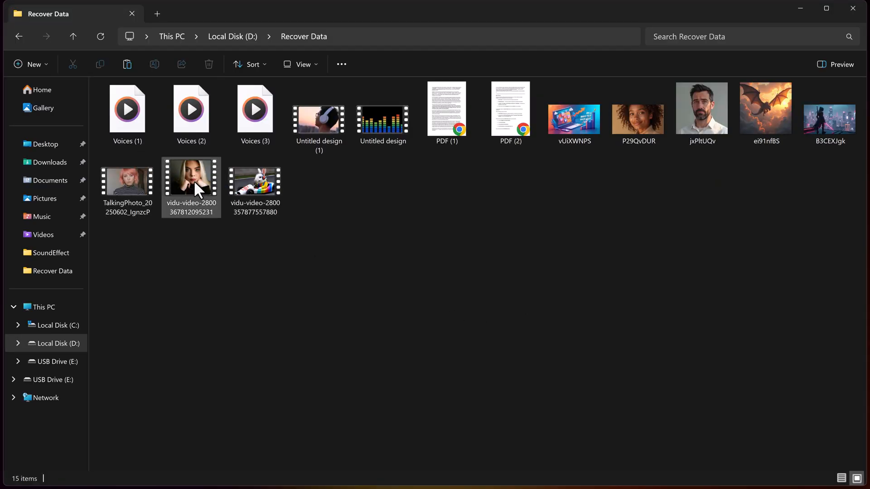
pyautogui.click(701, 108)
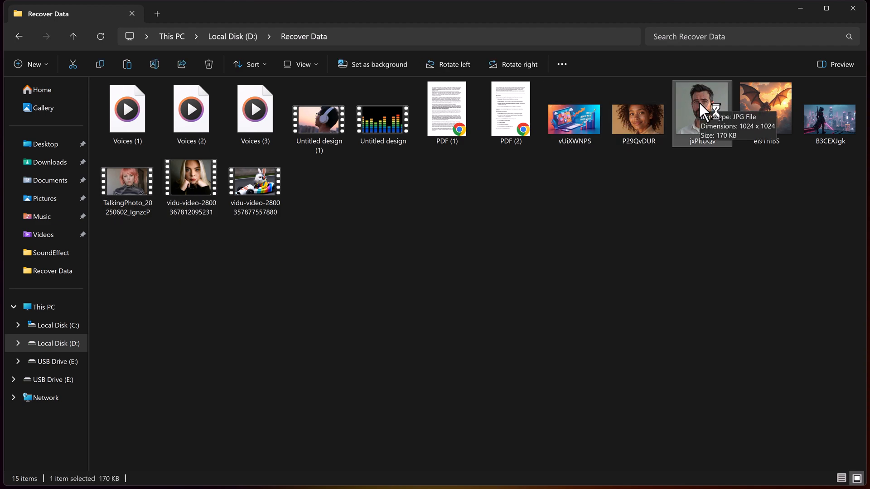
pyautogui.doubleClick(702, 105)
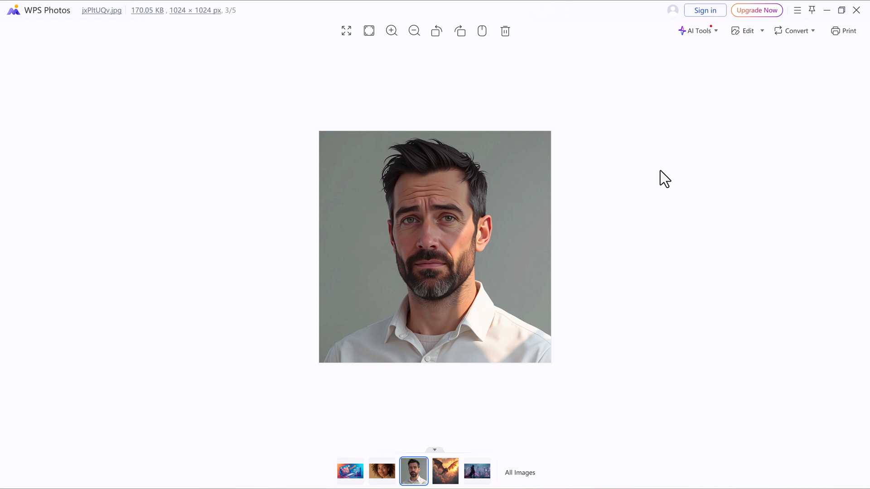
pyautogui.moveTo(808, 65)
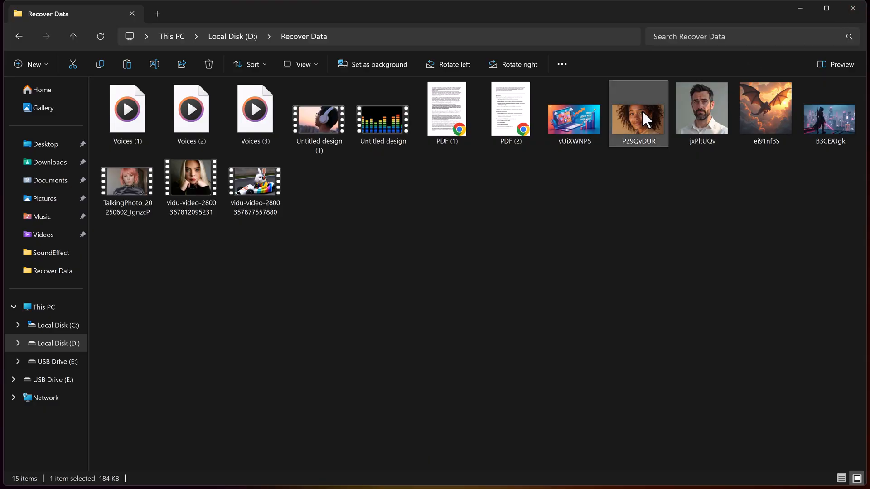
pyautogui.doubleClick(637, 108)
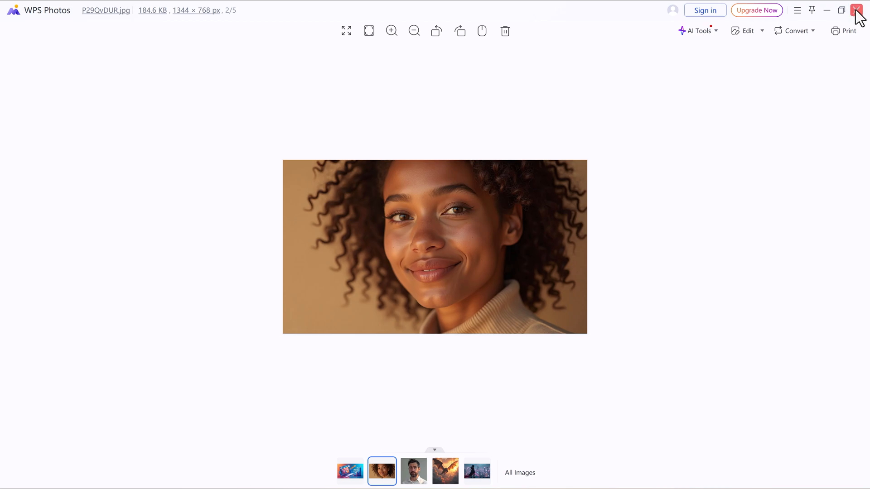
pyautogui.click(857, 9)
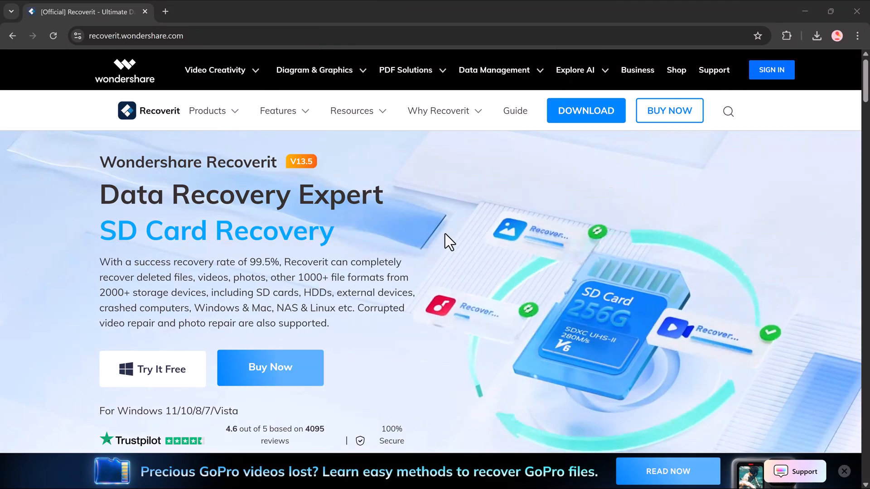
# Scroll through the Recoverit homepage's features, statistics, product suite and review sections
pyautogui.scroll(-3)
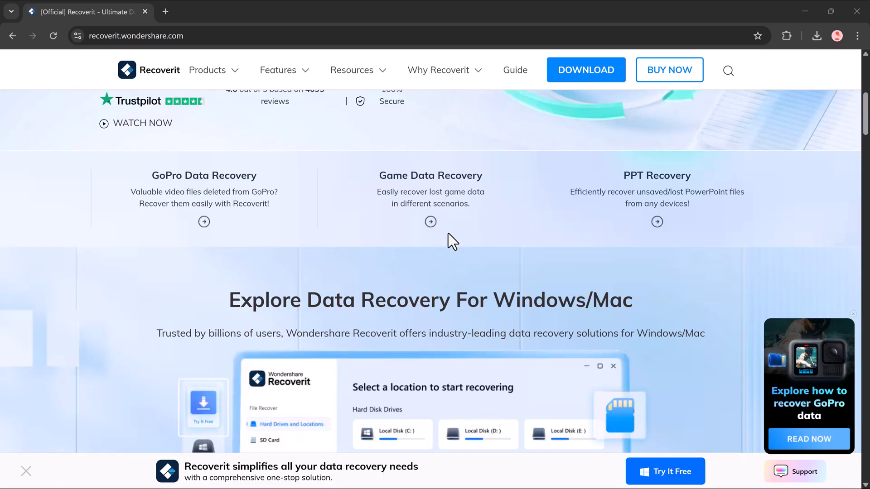
pyautogui.scroll(-3)
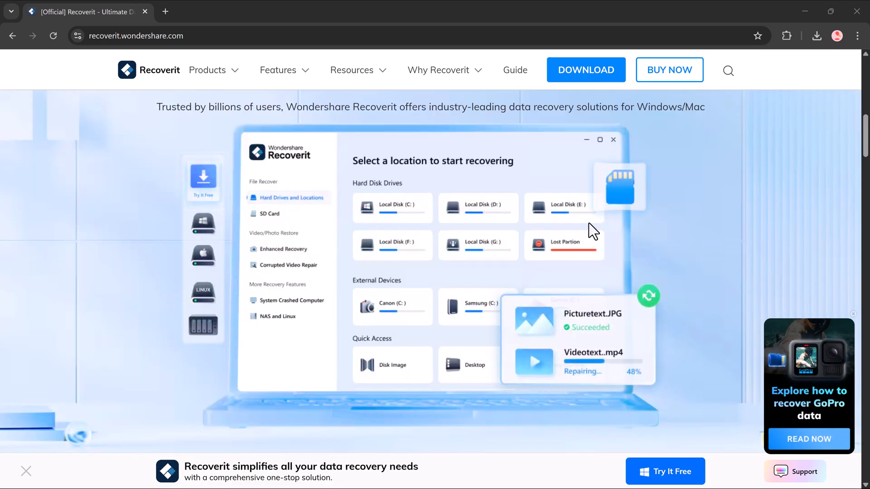
pyautogui.scroll(-3)
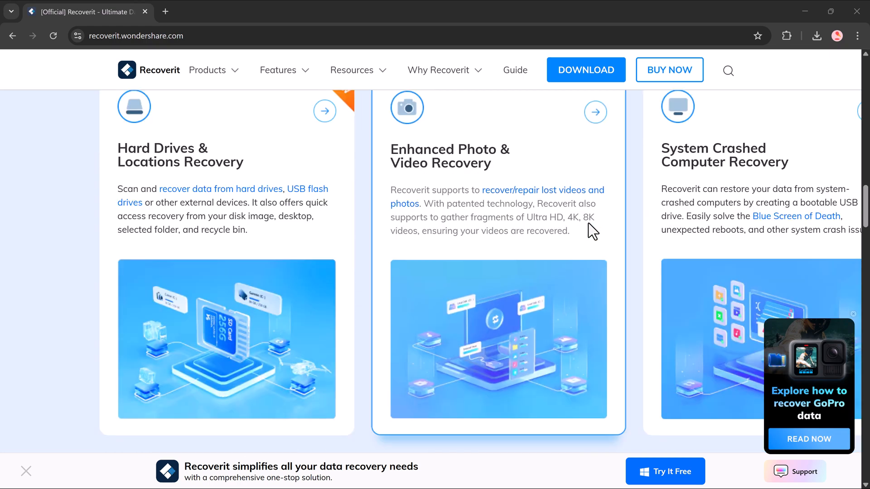
pyautogui.scroll(-3)
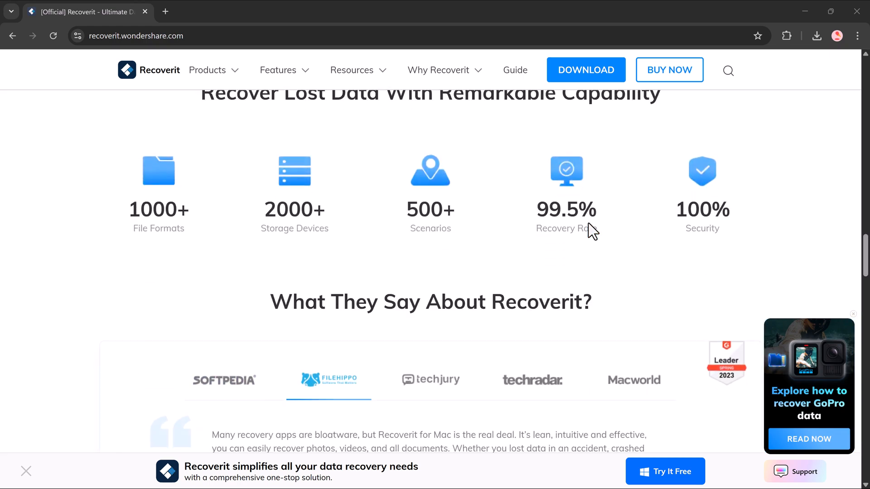
pyautogui.scroll(-3)
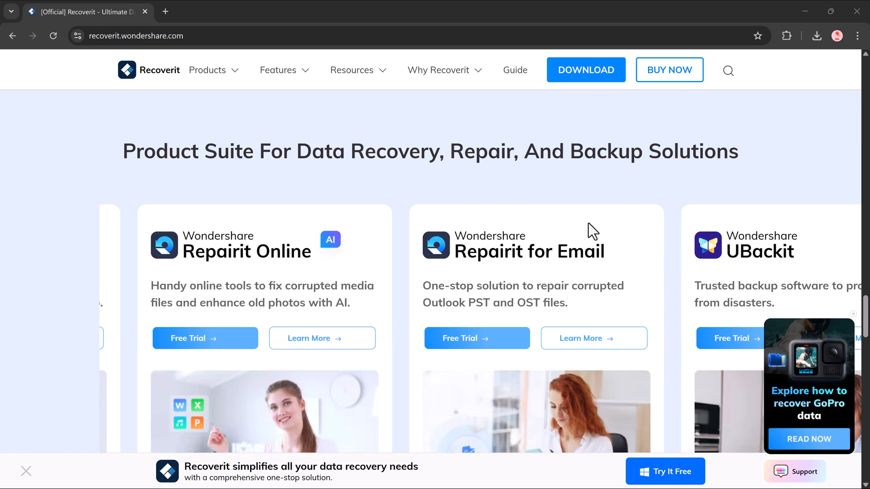
pyautogui.scroll(-3)
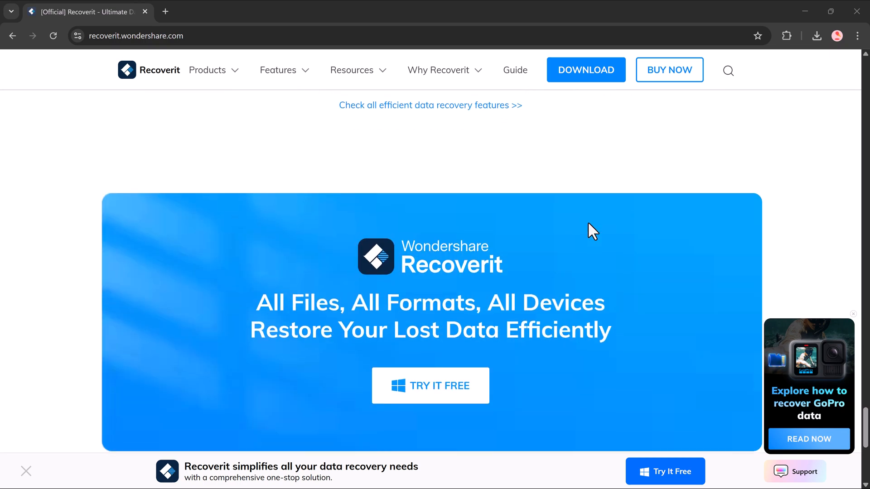
pyautogui.scroll(-3)
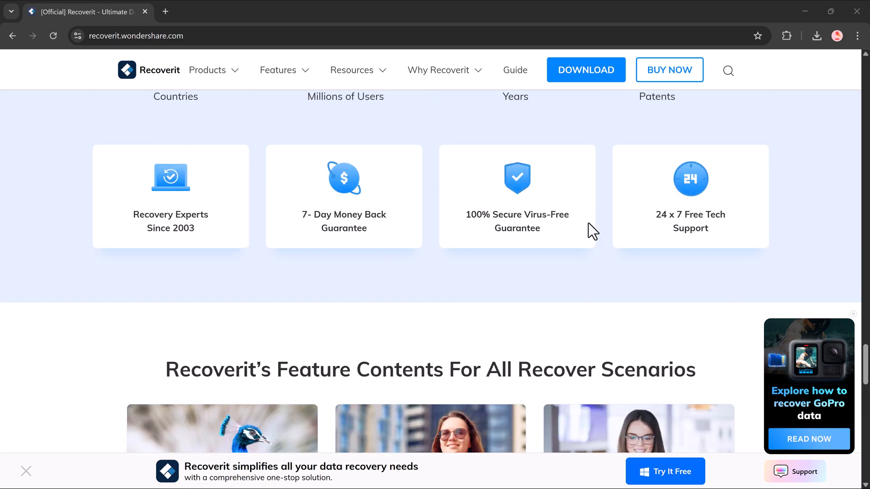
pyautogui.scroll(-3)
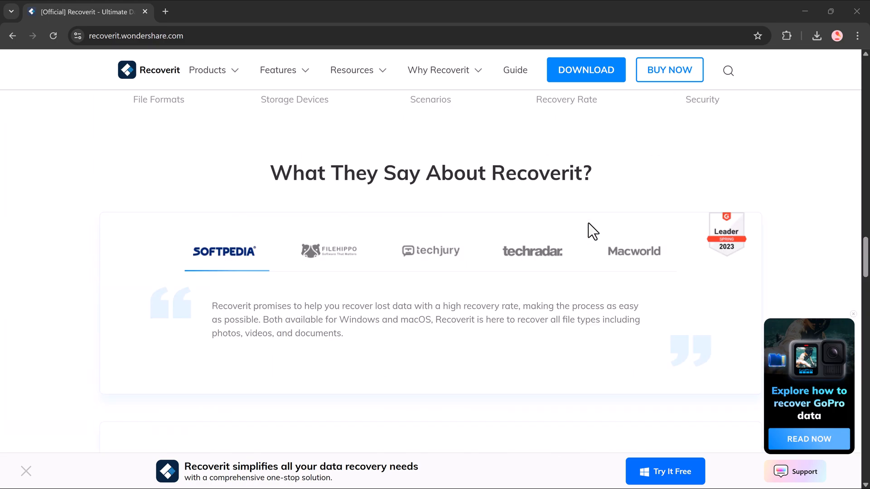